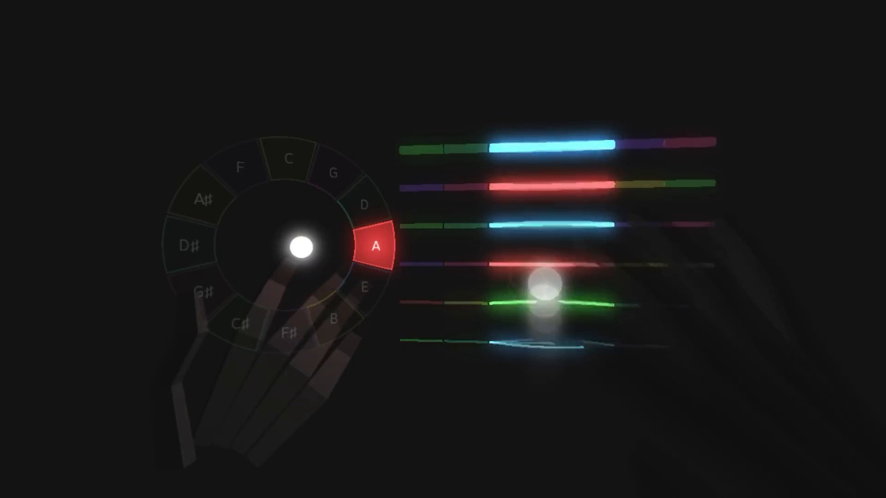
Pinch the C segment on the chord wheel to switch the key from A to C
click(289, 160)
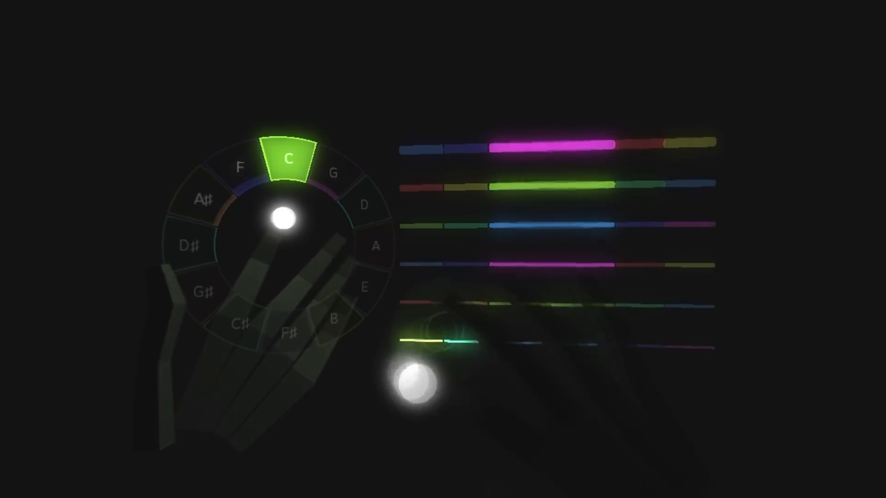